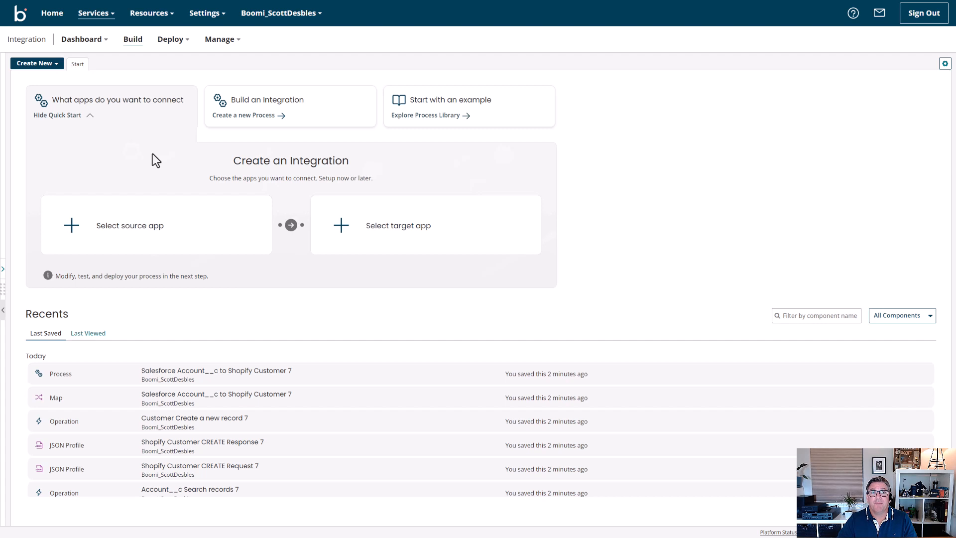
mouse_move(148, 170)
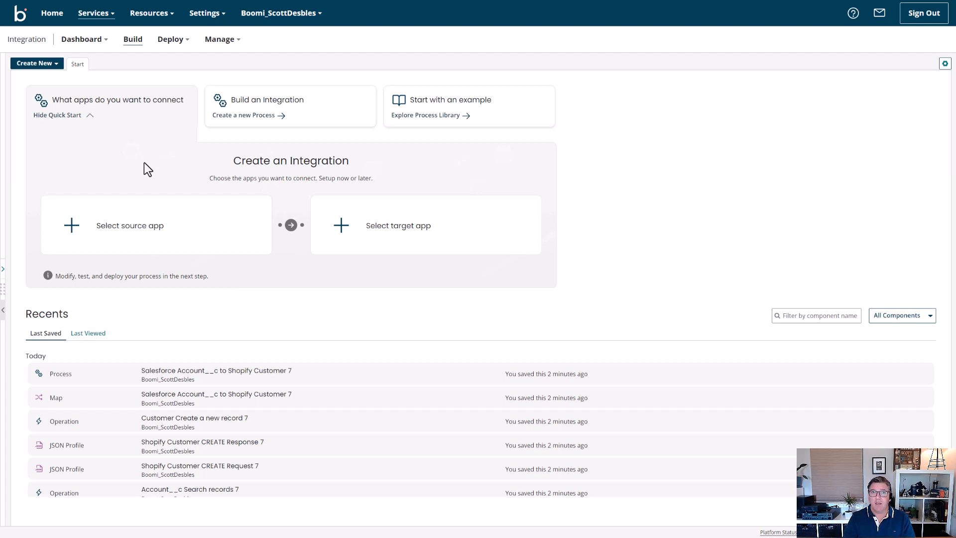
- Bring up the source app picker from the Create an Integration panel
click(130, 225)
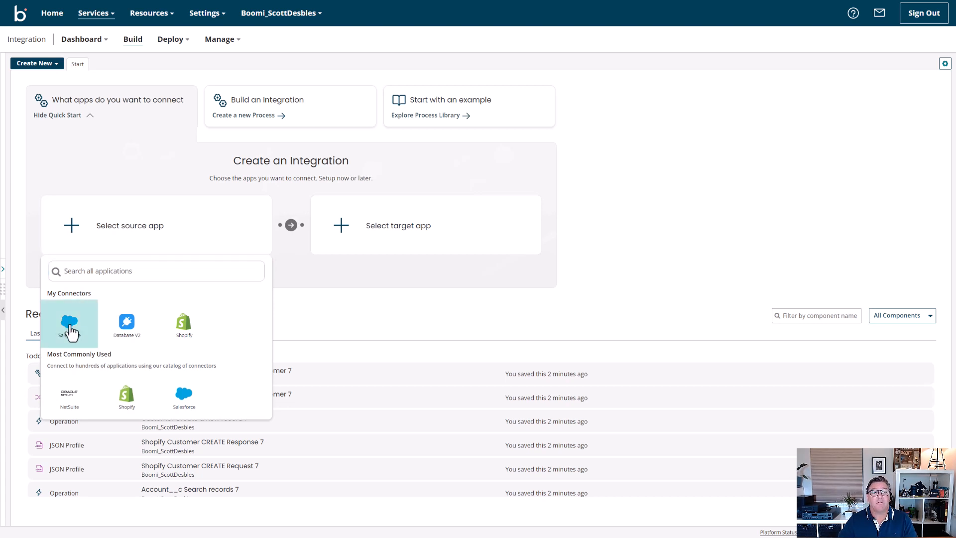
- Connect Salesforce via Boomi Training (SF) as source and bring up the target app picker
click(69, 324)
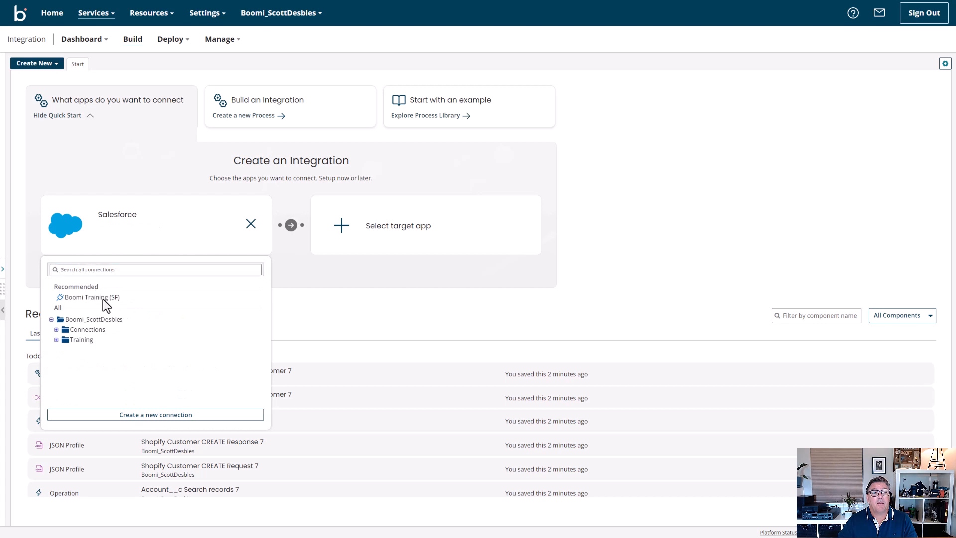
click(90, 296)
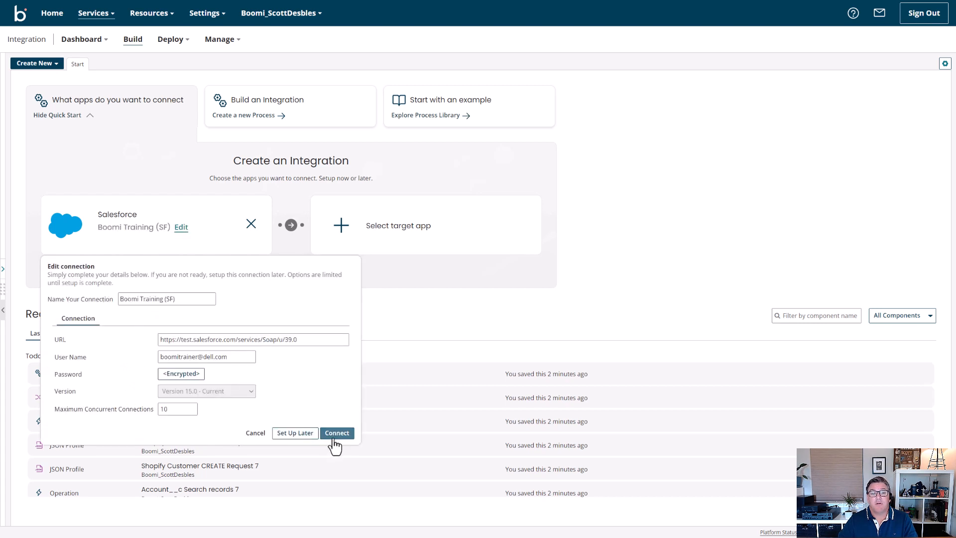
click(337, 433)
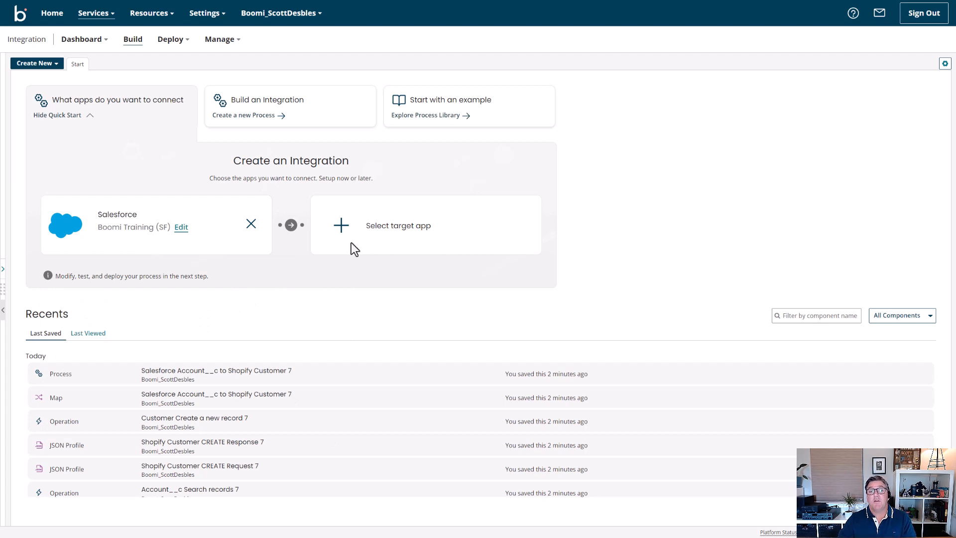
click(399, 226)
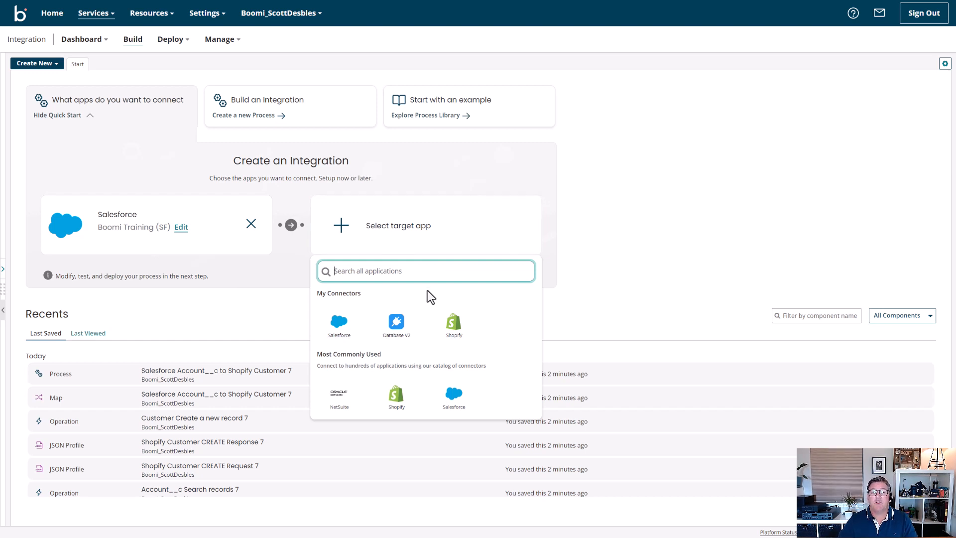
- Make Shopify with My Shopify Connection the target app
click(455, 321)
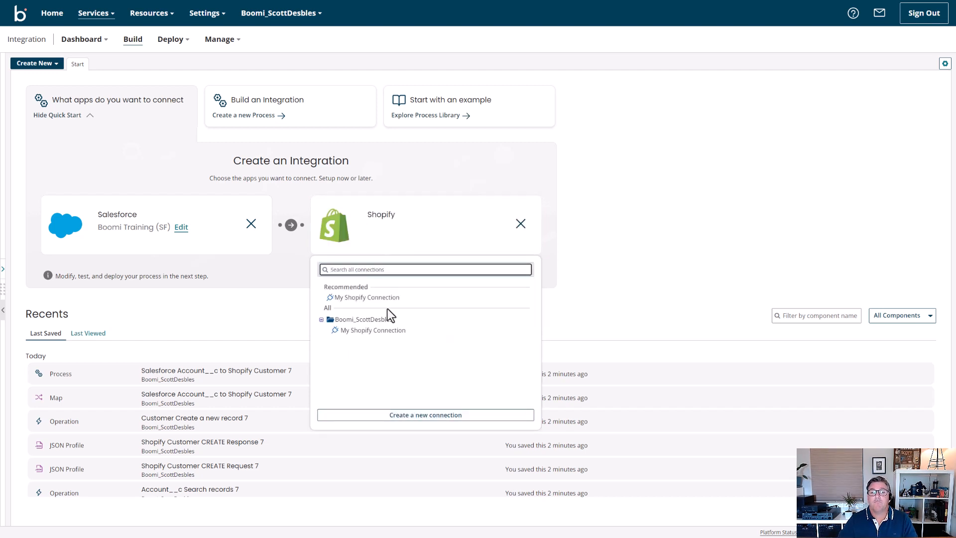
click(367, 297)
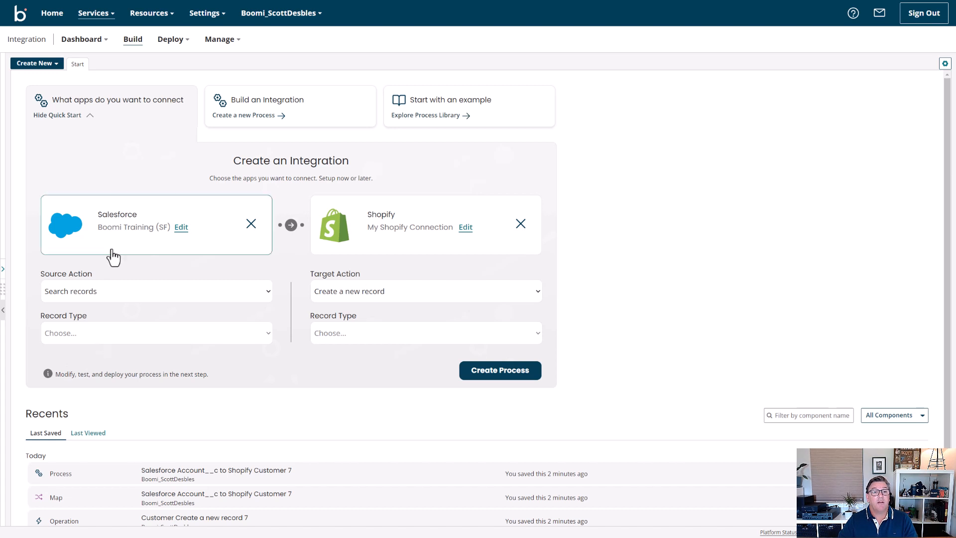
- Use Account__c as source record type and Customer with Create a new record as target
click(155, 332)
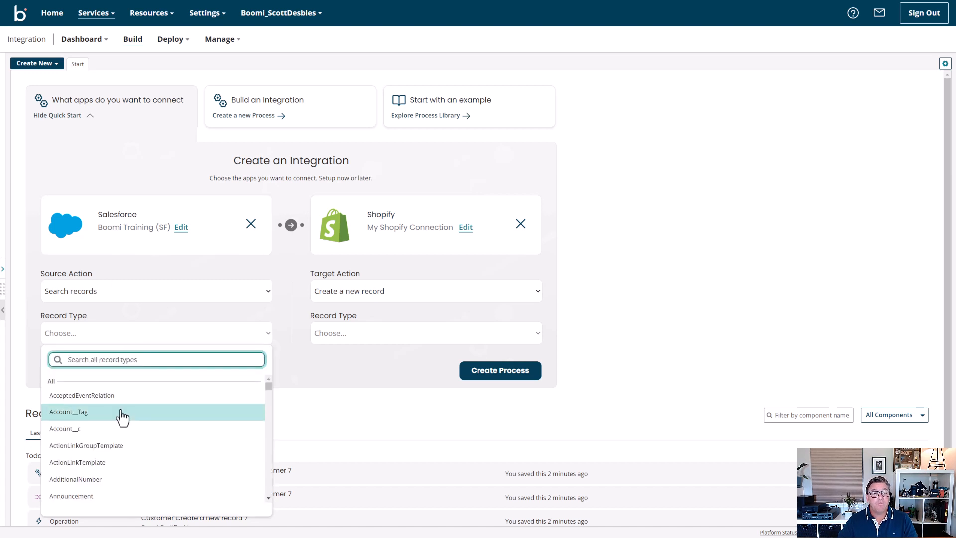
mouse_move(116, 429)
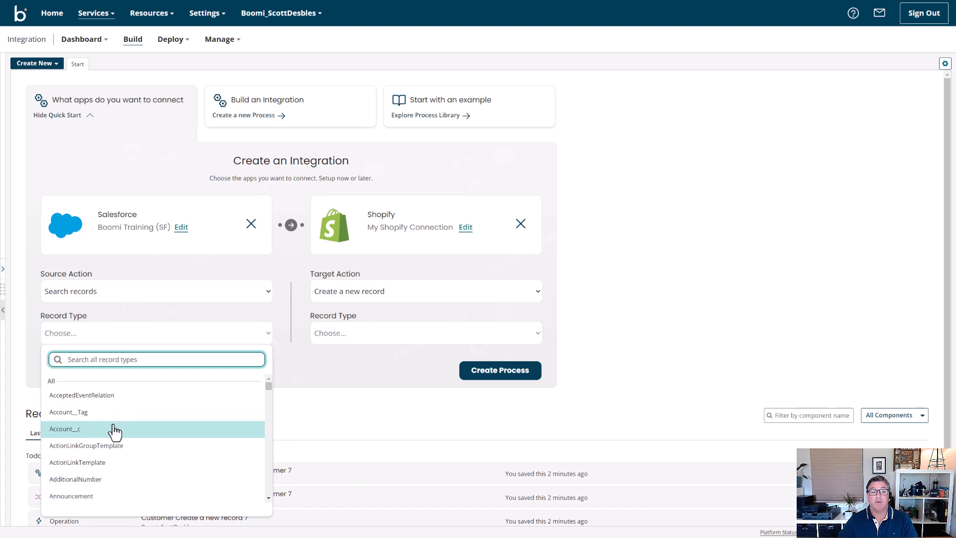
click(64, 428)
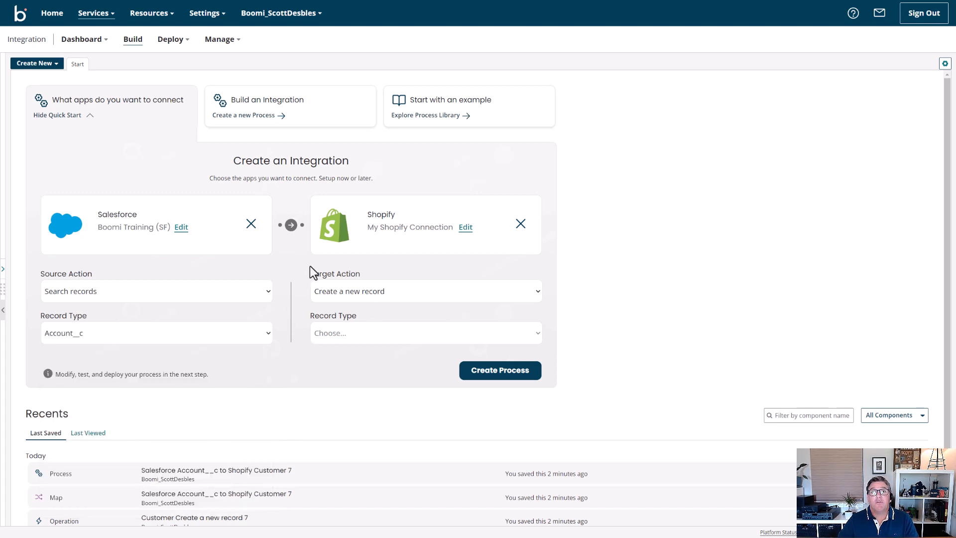
mouse_move(403, 309)
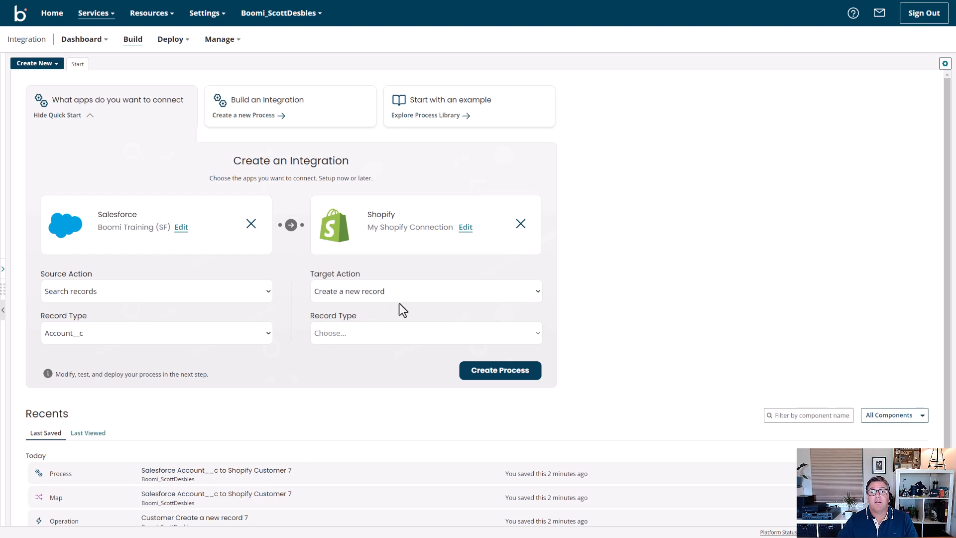
click(425, 332)
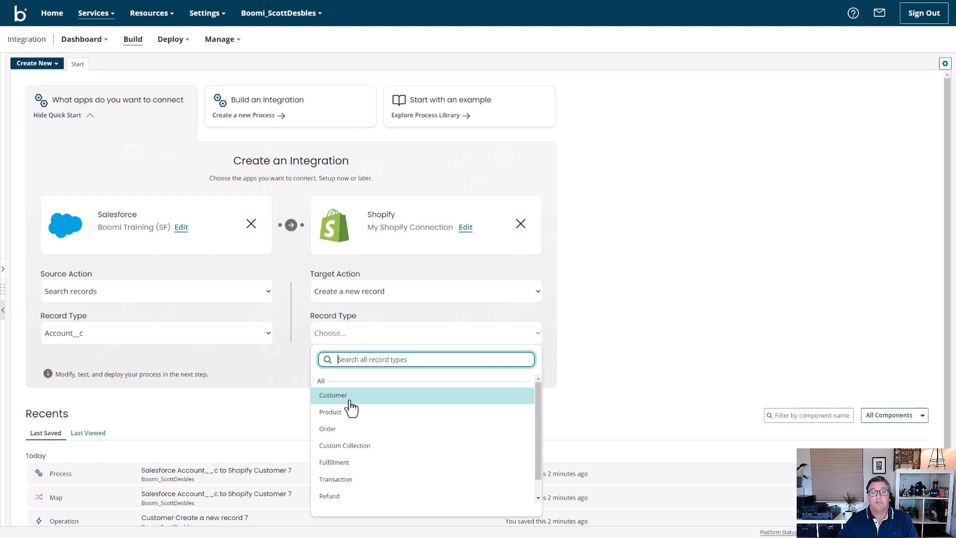
click(425, 291)
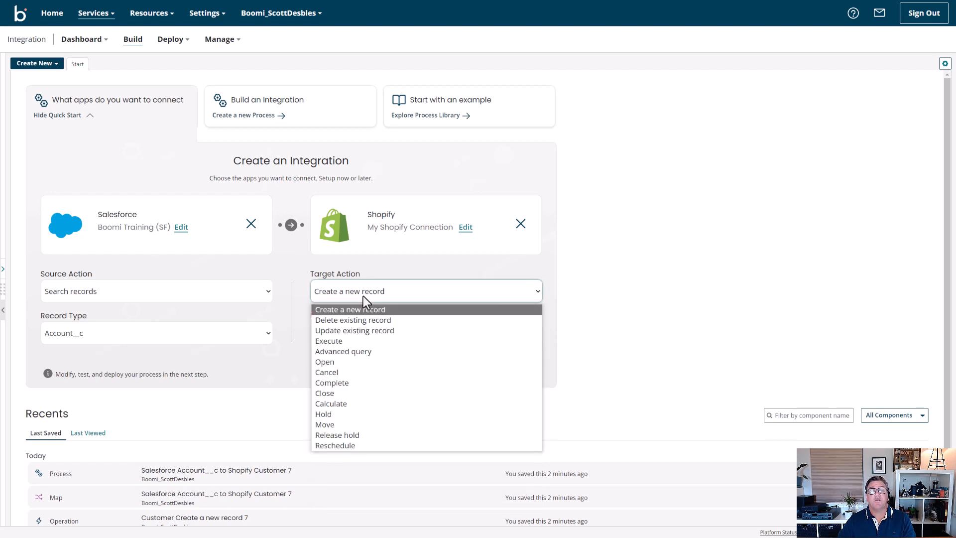
mouse_move(307, 310)
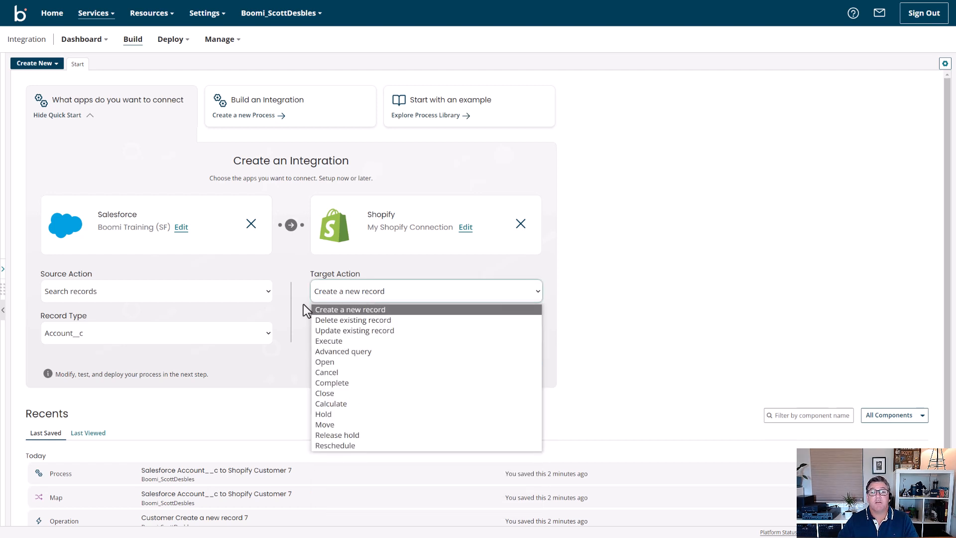
click(349, 309)
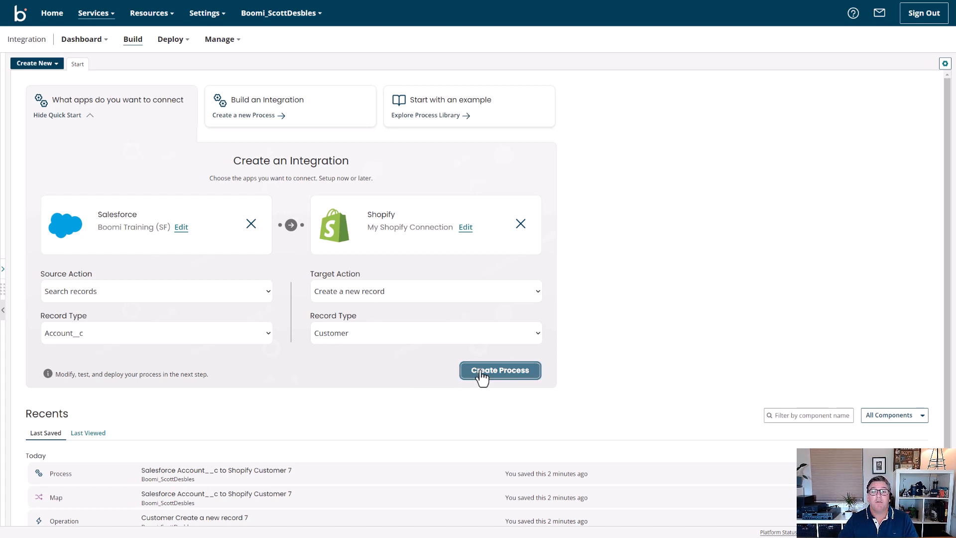
- Create the process 'Salesforce Account__c to Shopify Customer 8' and load its canvas
click(499, 371)
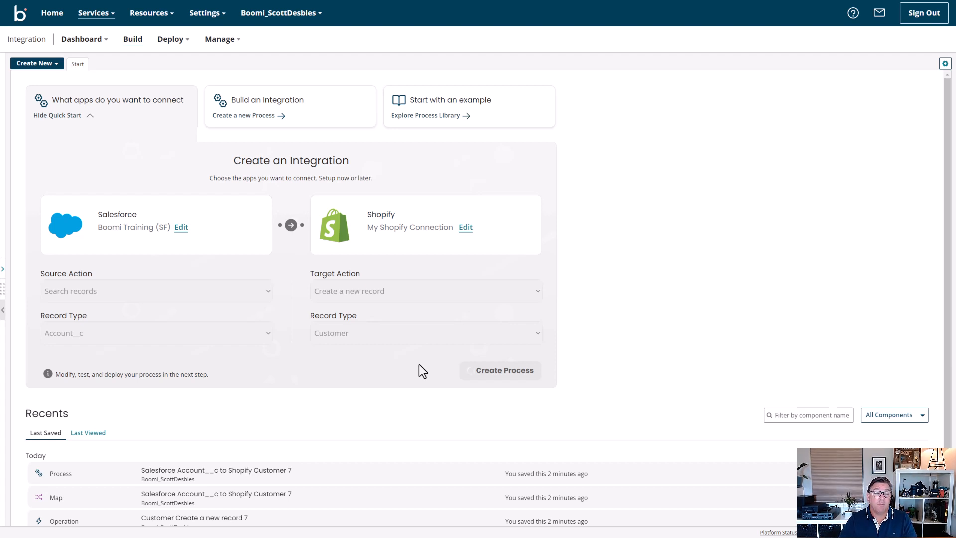
click(504, 370)
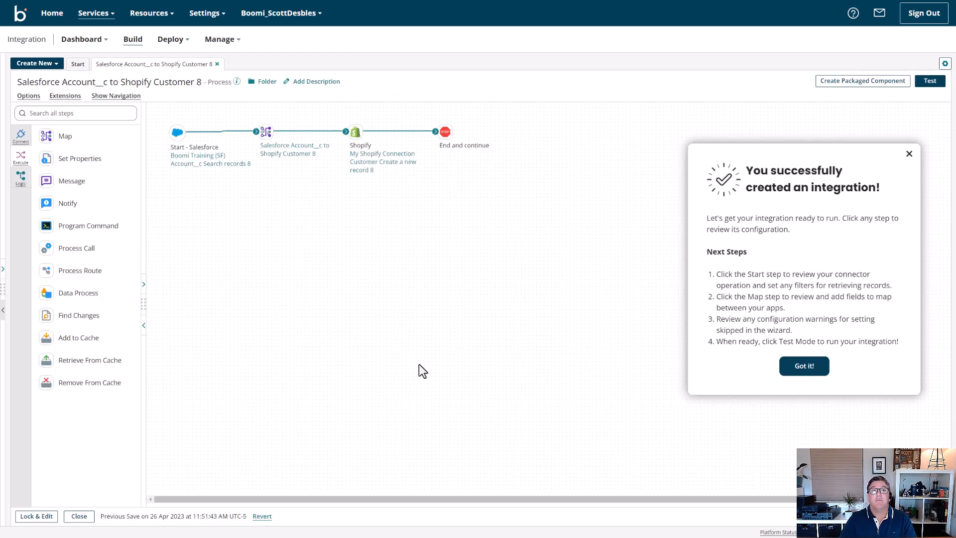